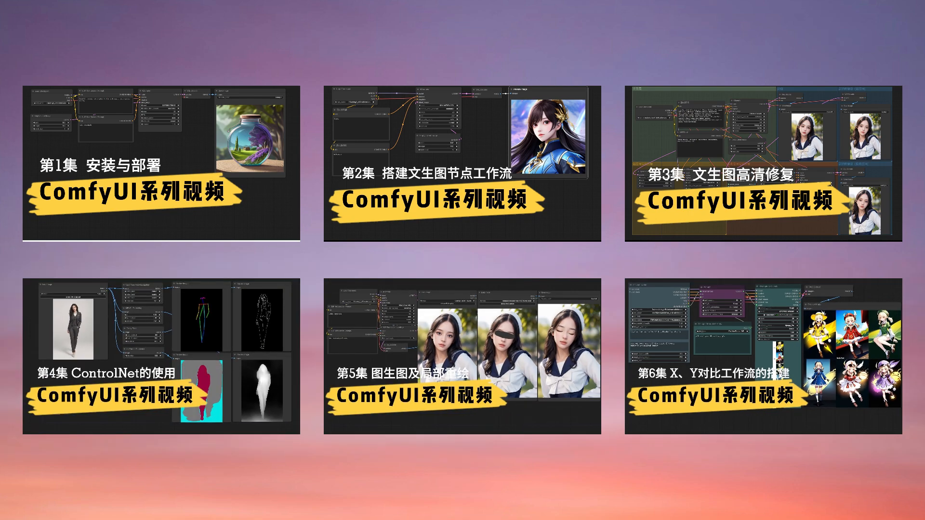
Open the GitHub home page at github.com
text(com)
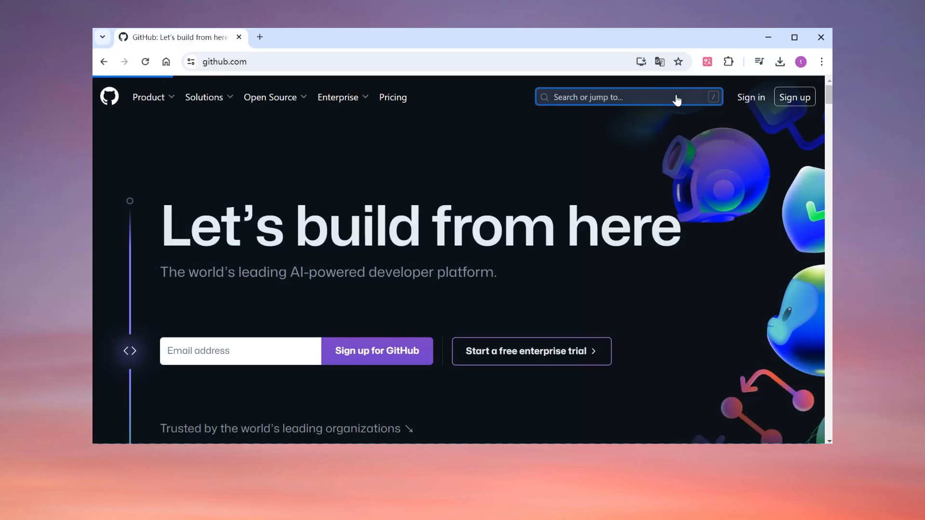
Search GitHub for 'comfyui' and list the repository results
text(comfyui)
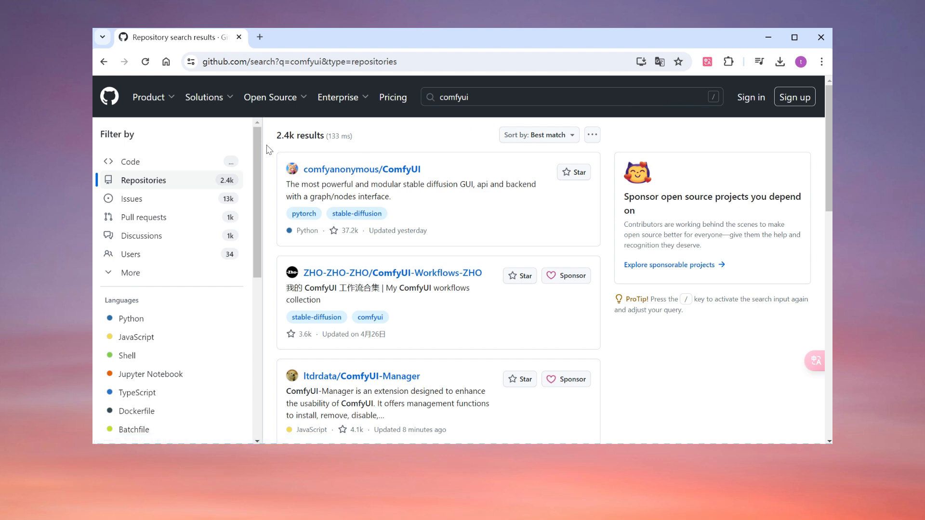
mouse_move(411, 147)
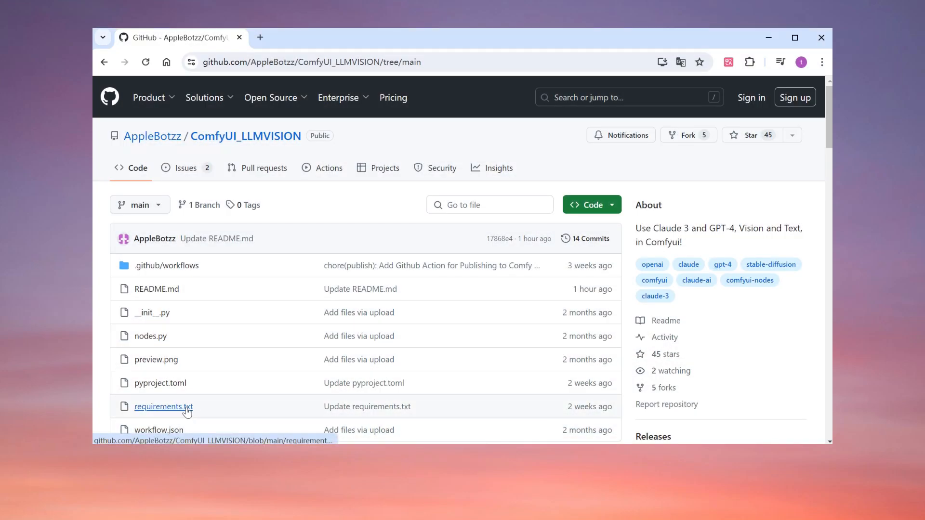
Open requirements.txt and highlight its two custom wheel URL lines
click(163, 407)
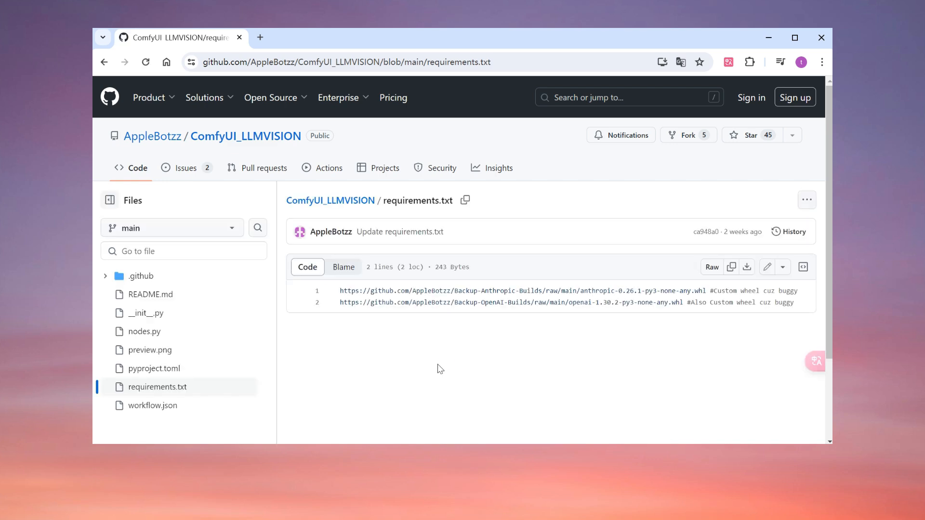
drag(341, 290, 794, 302)
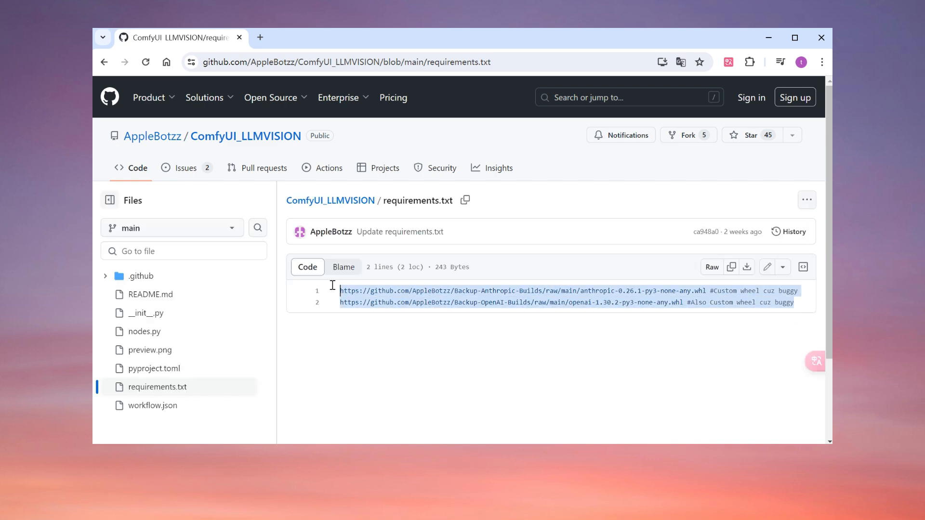